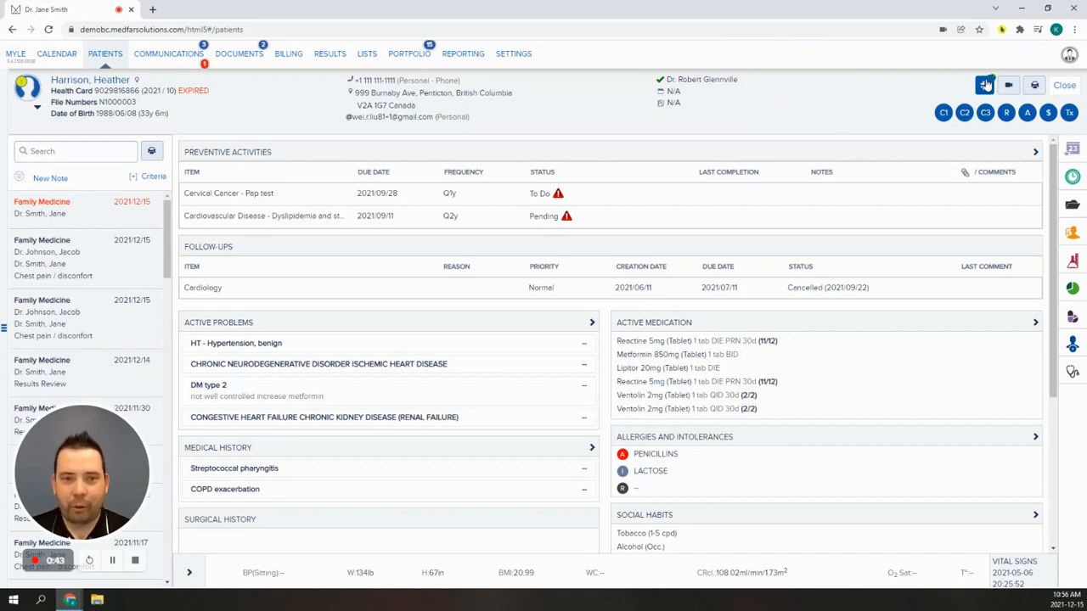
Send the patient a portal message from the APPT template asking them to book a follow-up
{"action": "left_click", "coordinate": [985, 85]}
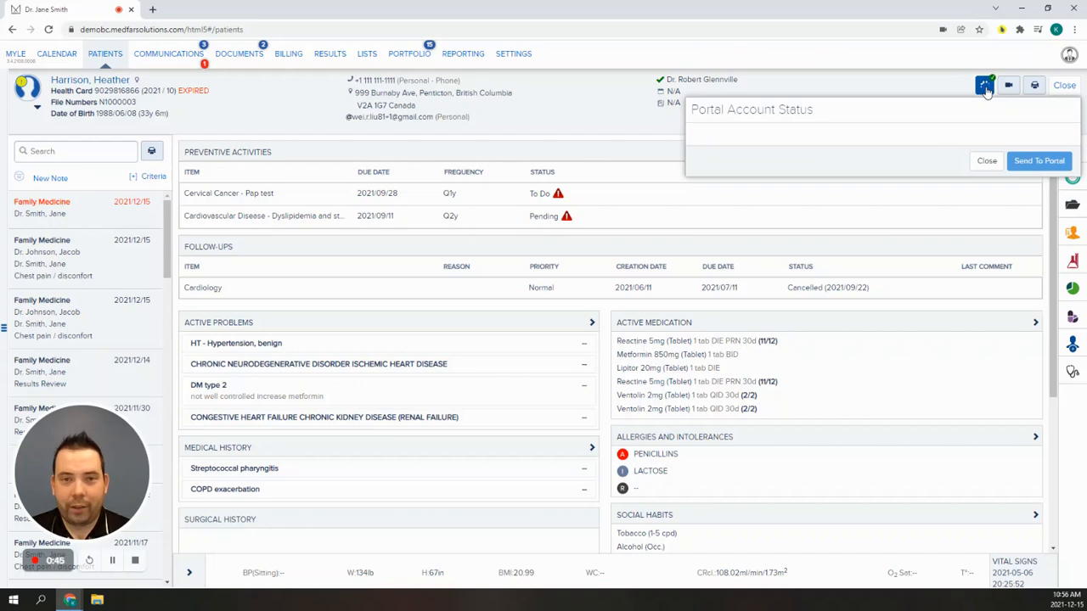
{"action": "mouse_move", "coordinate": [972, 95]}
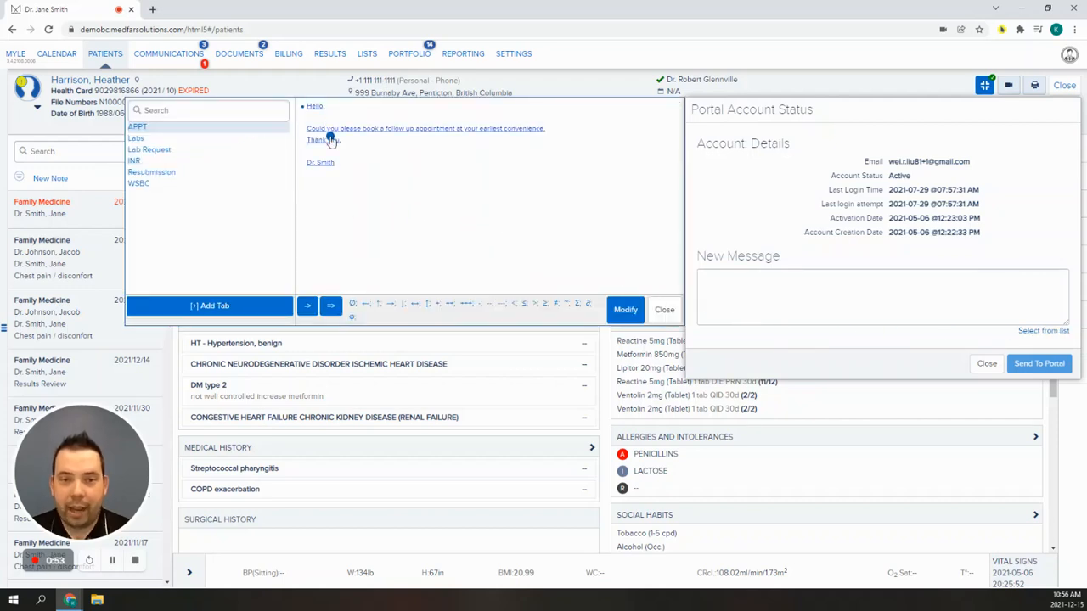
{"action": "left_click", "coordinate": [883, 297]}
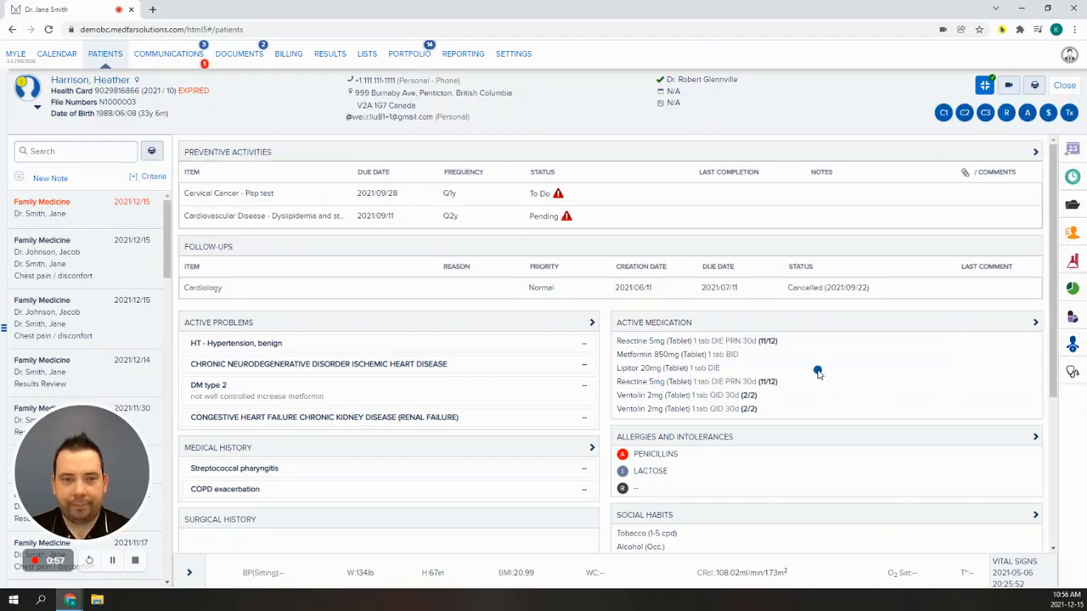
{"action": "mouse_move", "coordinate": [417, 296]}
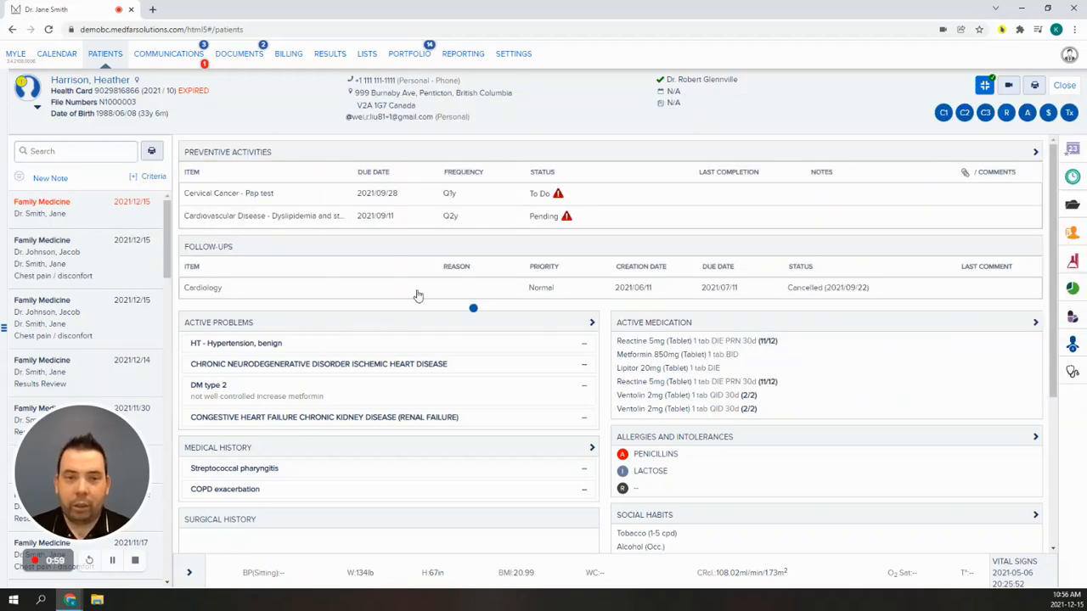
Edit the 2021-12-15 Family Medicine note and preview its Lab (BC Standard) form for the portal
{"action": "left_click", "coordinate": [85, 208]}
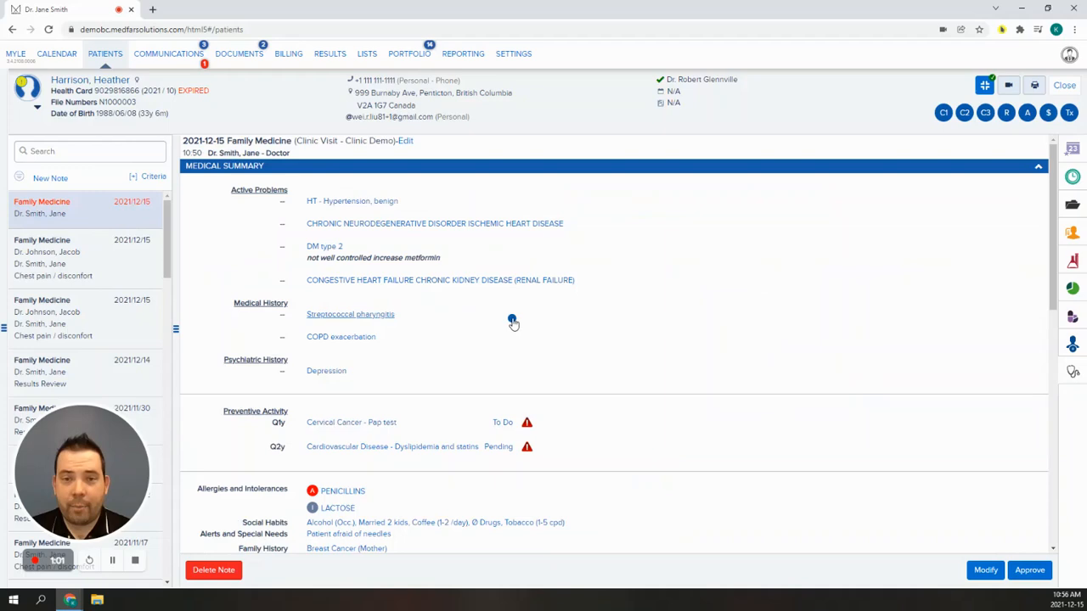
{"action": "scroll", "scroll_direction": "down", "scroll_amount": 3}
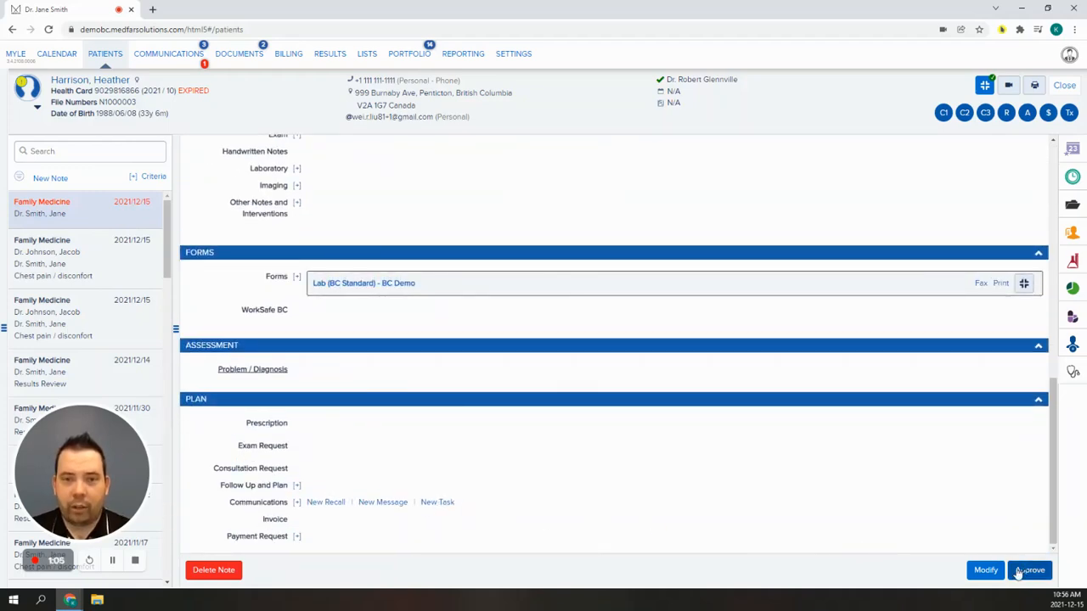
{"action": "left_click", "coordinate": [985, 570]}
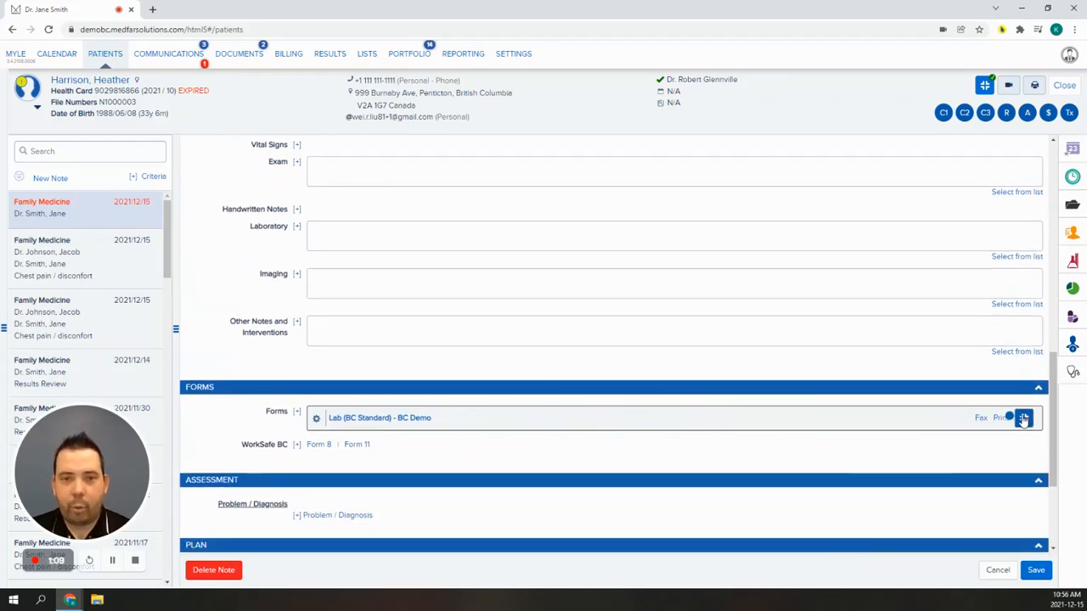
{"action": "left_click", "coordinate": [1023, 418]}
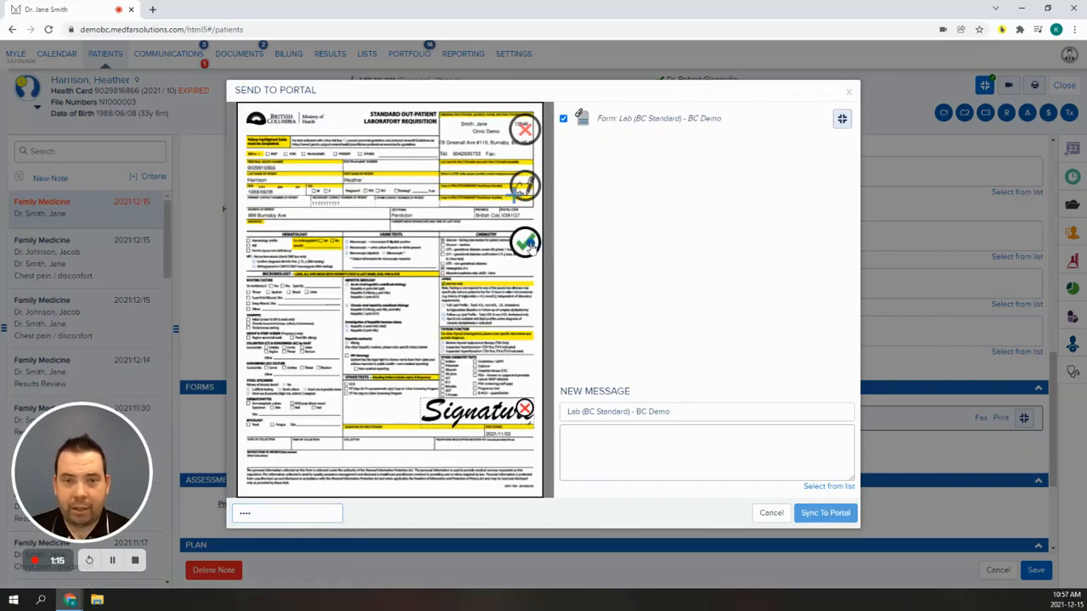
Sync the Lab form to the portal with the Lab Request print-for-collection message
{"action": "left_click", "coordinate": [825, 513]}
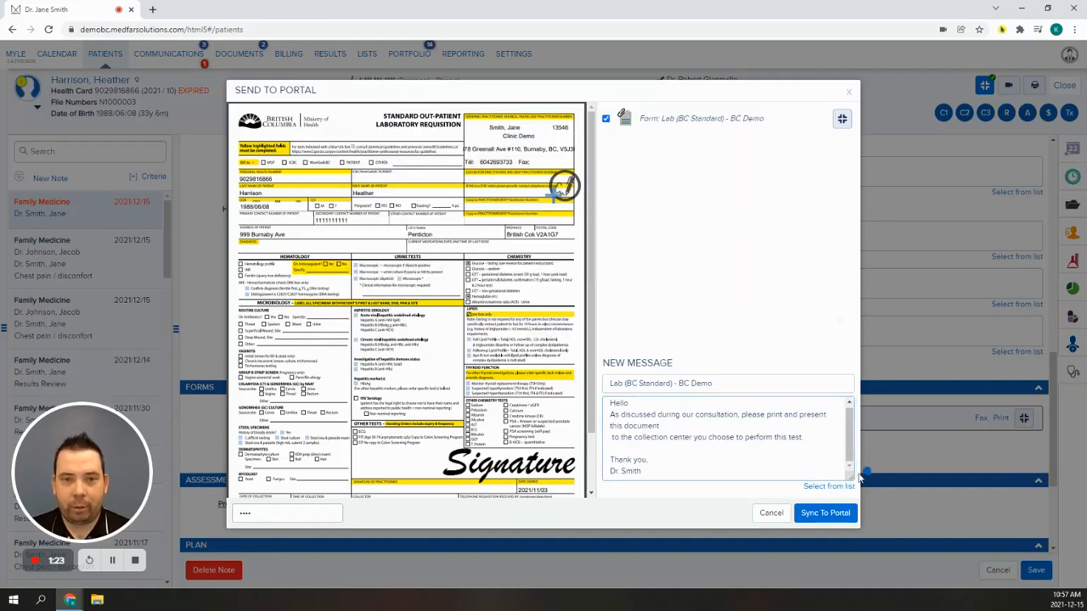
{"action": "left_click", "coordinate": [770, 512]}
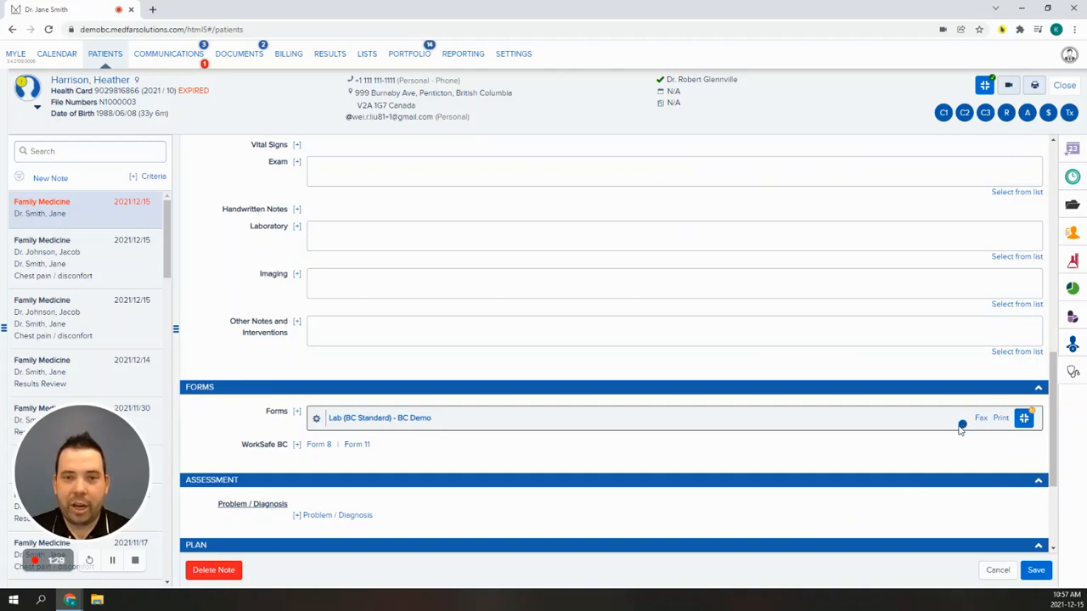
{"action": "mouse_move", "coordinate": [900, 450]}
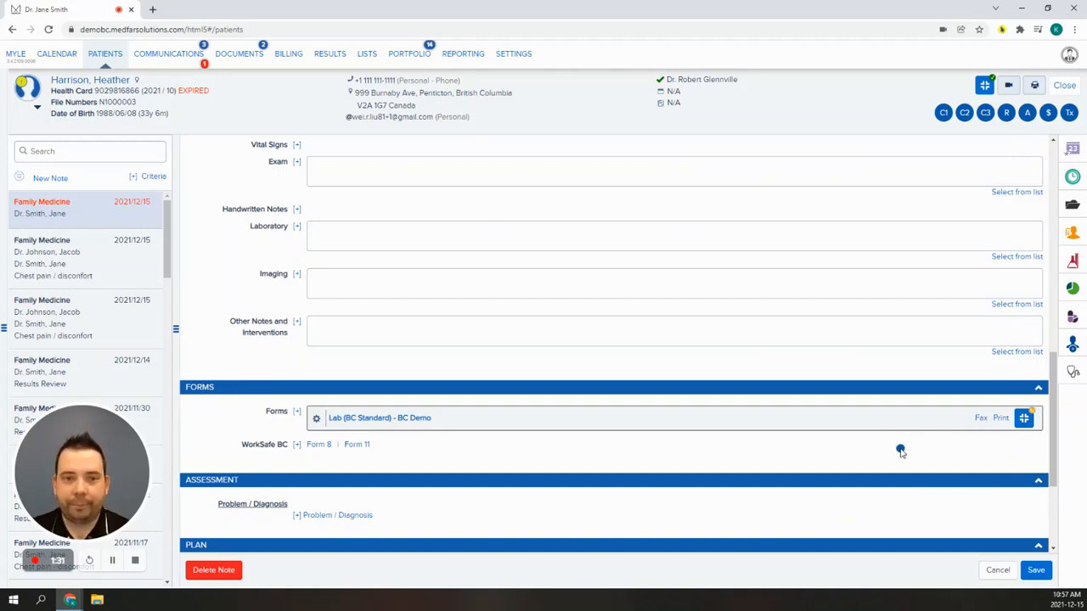
{"action": "mouse_move", "coordinate": [764, 354]}
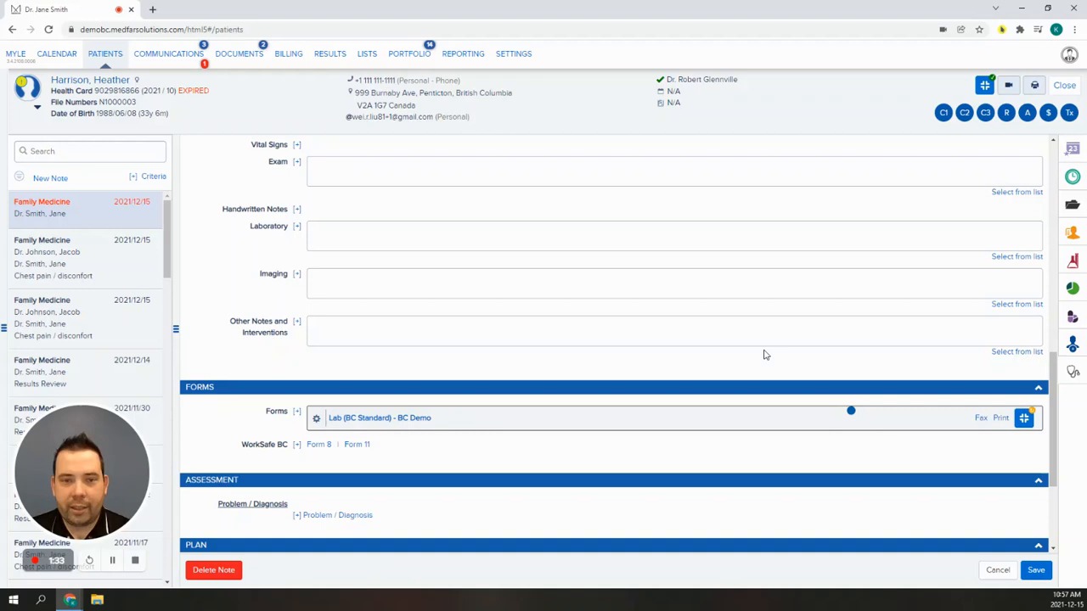
Open the patient's Cervical Cancer Screening Report in Results
{"action": "left_click", "coordinate": [330, 54]}
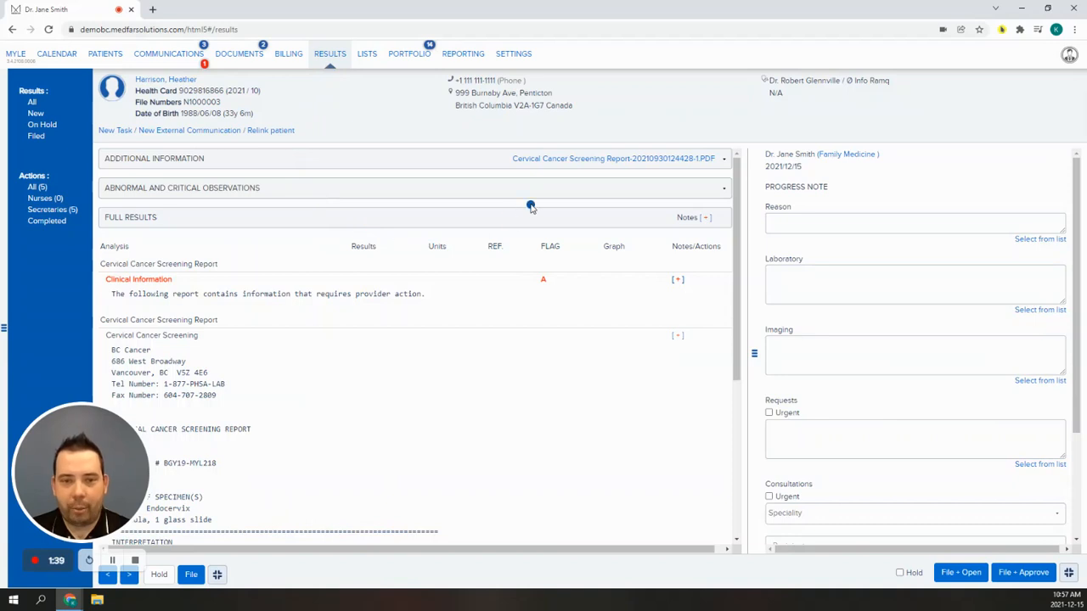
{"action": "mouse_move", "coordinate": [457, 213]}
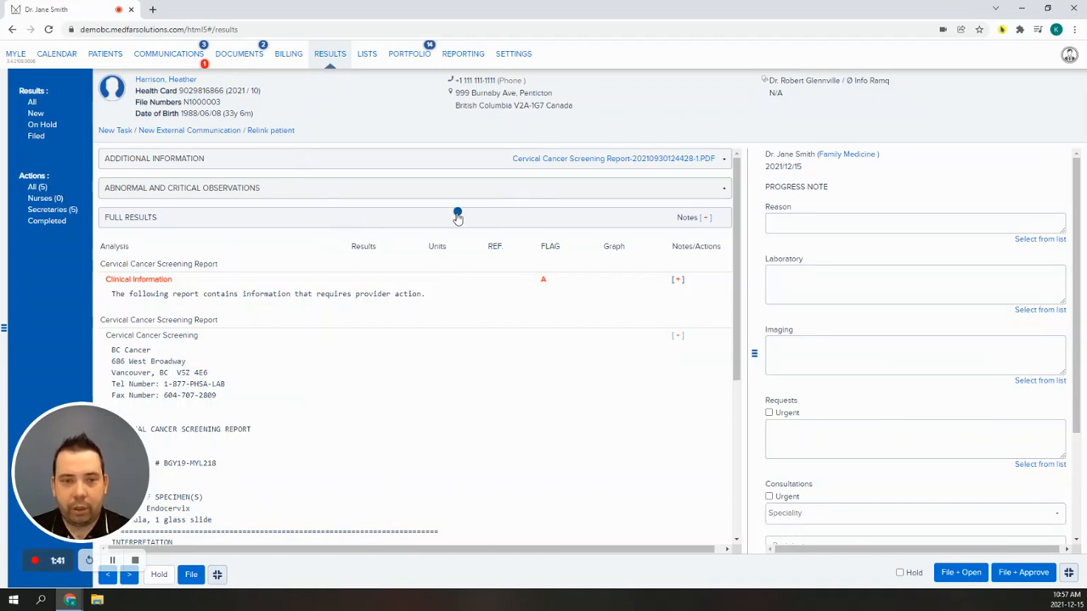
{"action": "mouse_move", "coordinate": [232, 574]}
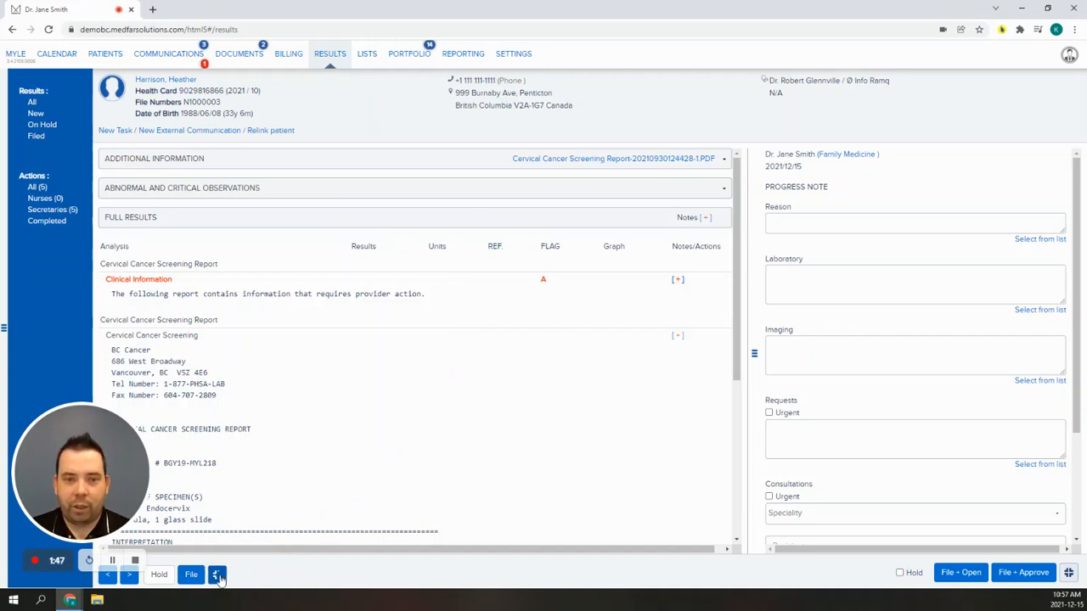
Share the Cervical Cancer Screening result to the portal with a Labs template message
{"action": "left_click", "coordinate": [218, 574]}
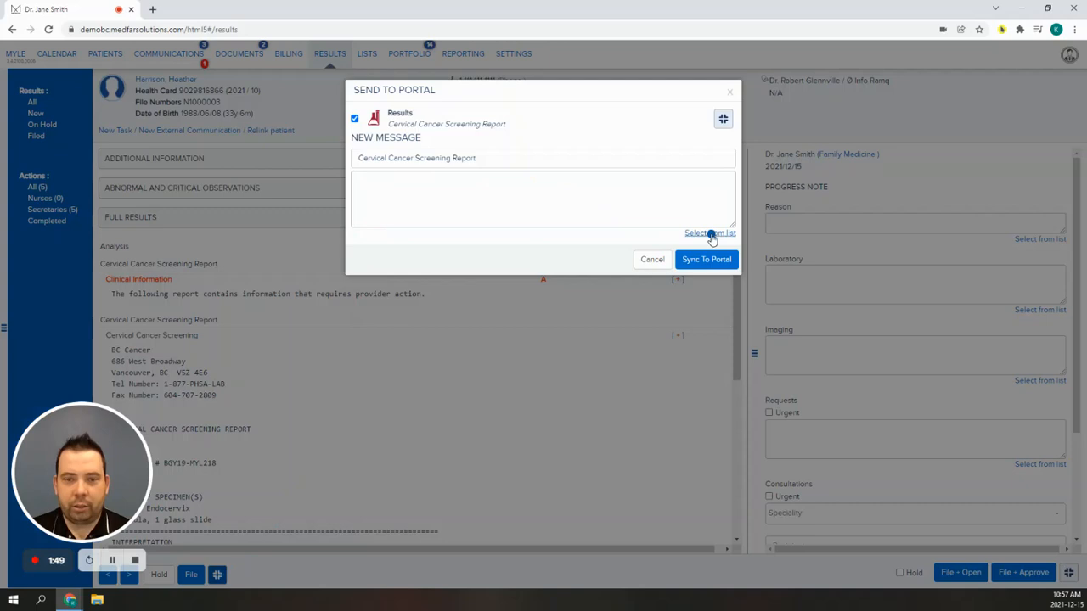
{"action": "left_click", "coordinate": [710, 232]}
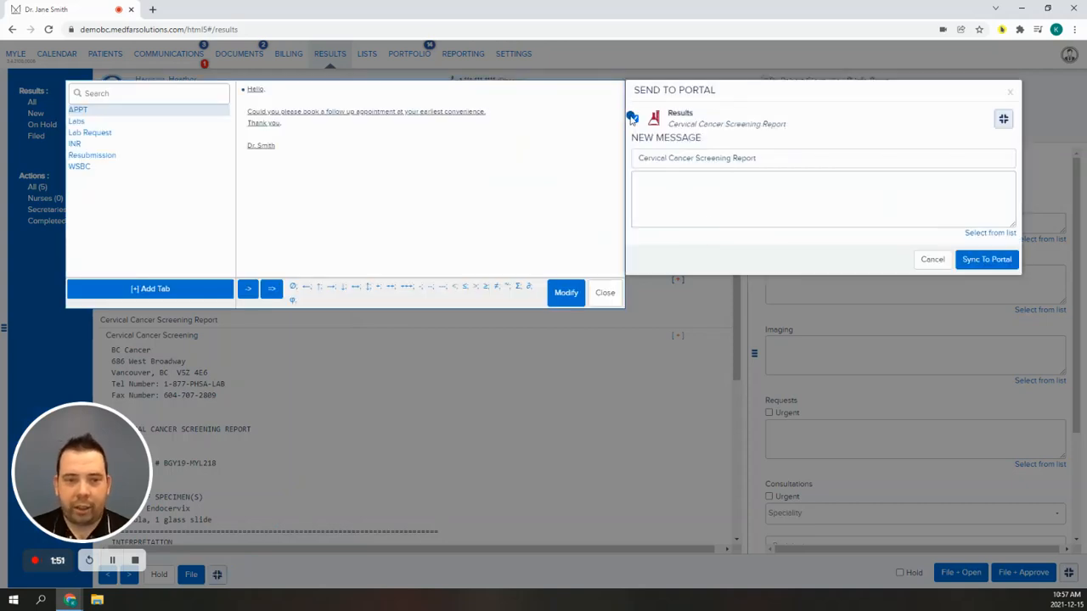
{"action": "left_click", "coordinate": [634, 118]}
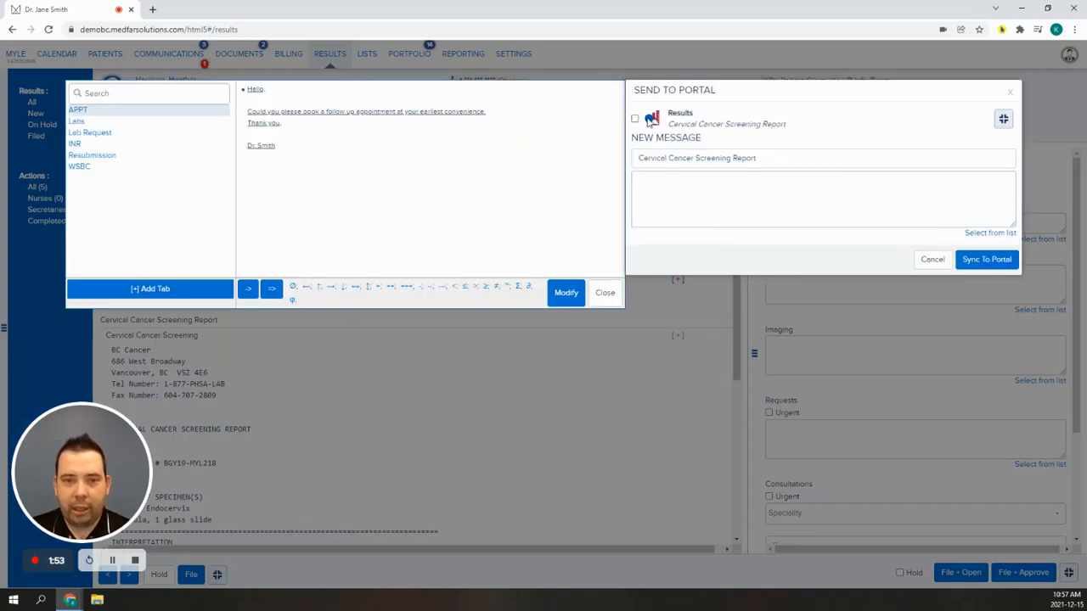
{"action": "left_click", "coordinate": [634, 118]}
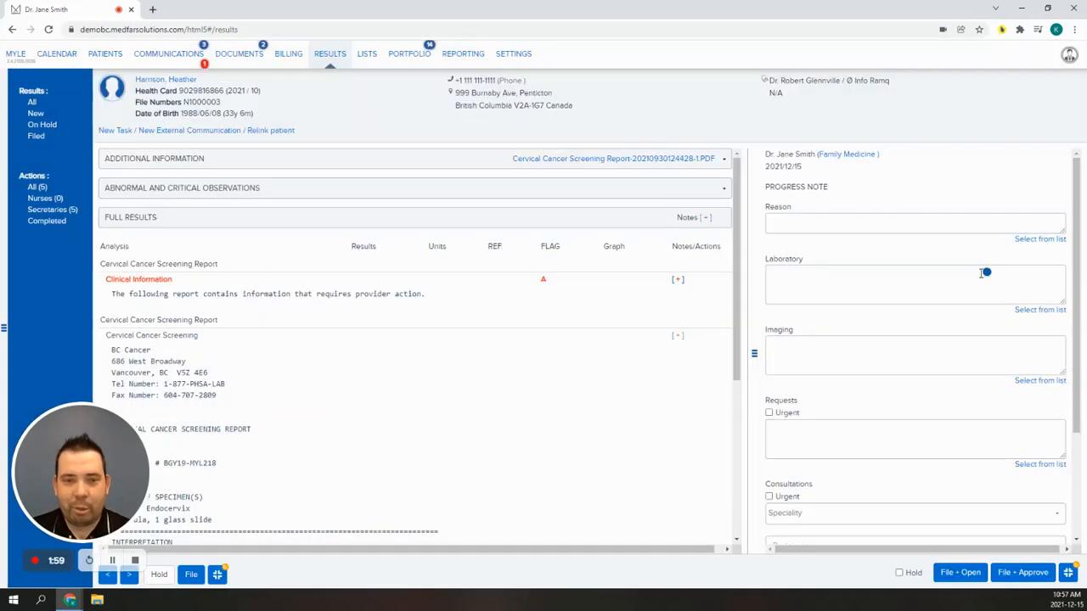
{"action": "mouse_move", "coordinate": [855, 304]}
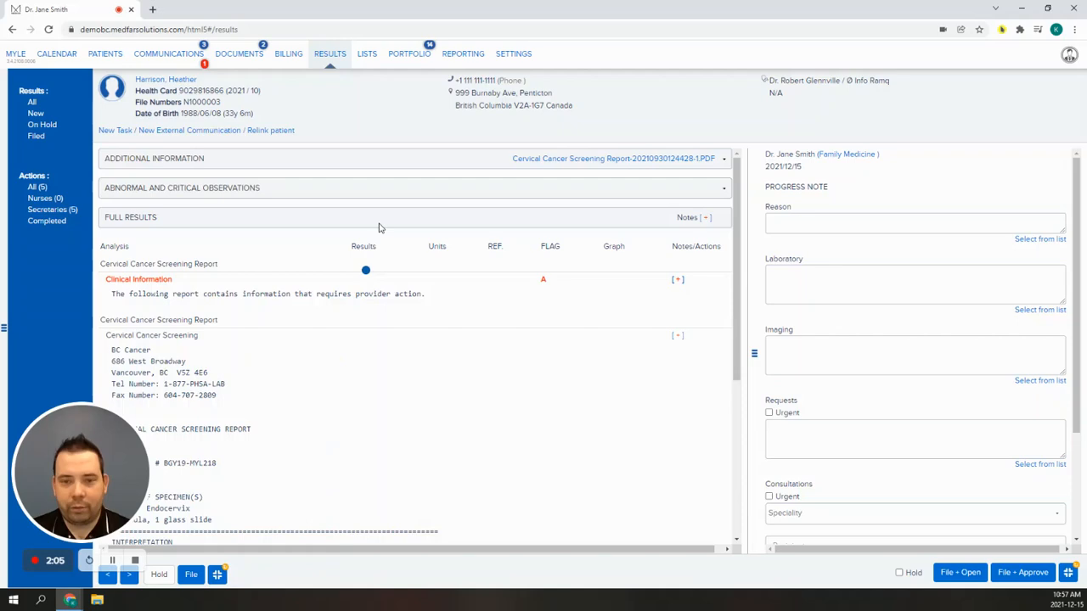
{"action": "left_click", "coordinate": [409, 54]}
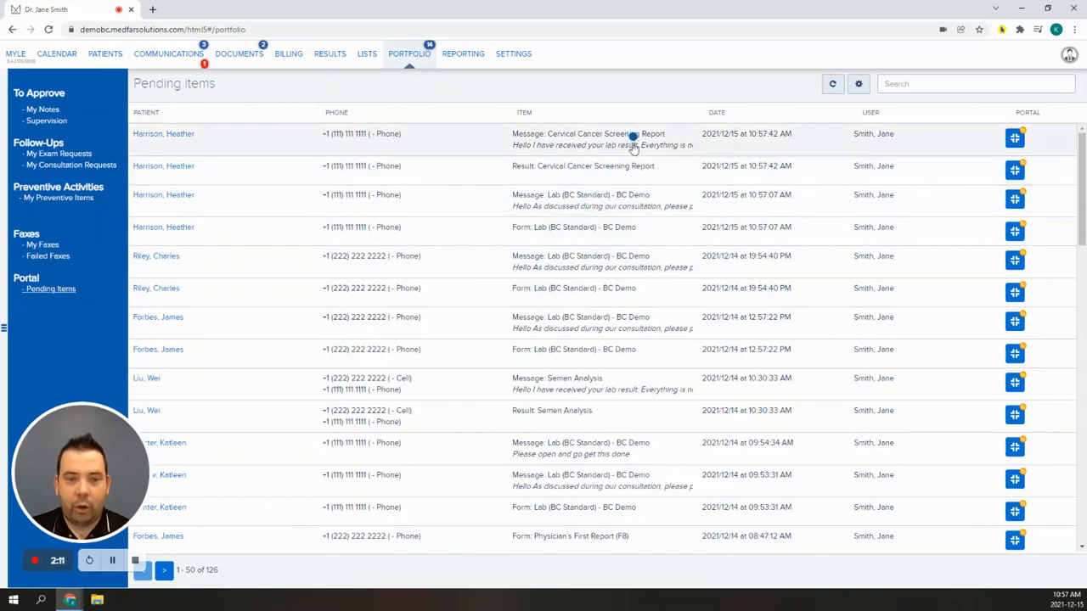
{"action": "mouse_move", "coordinate": [630, 219]}
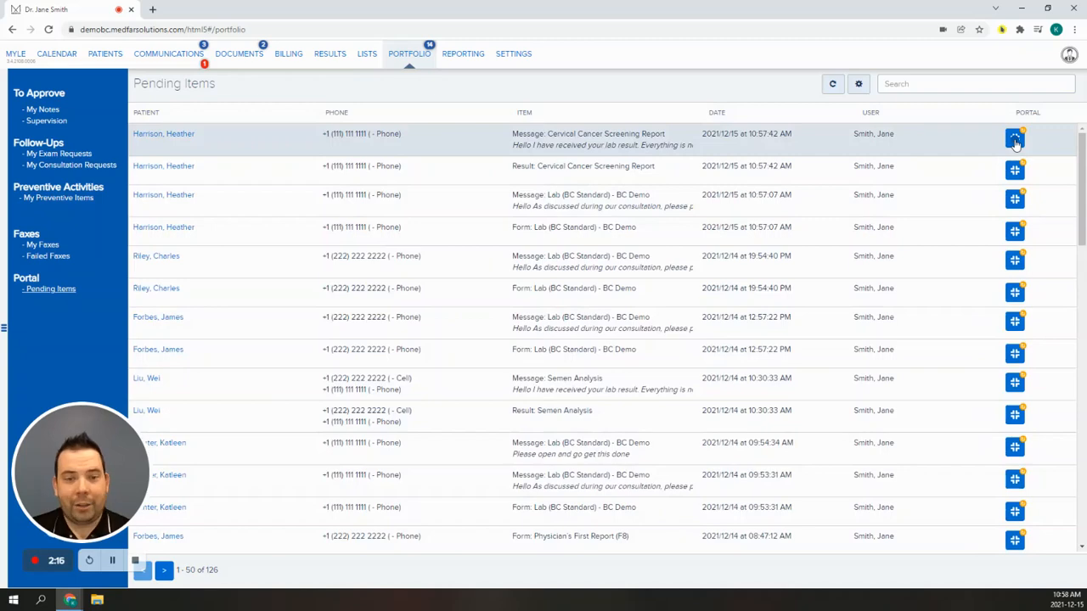
Re-share the first pending screening report with the Resubmission review-reminder template
{"action": "left_click", "coordinate": [1015, 138]}
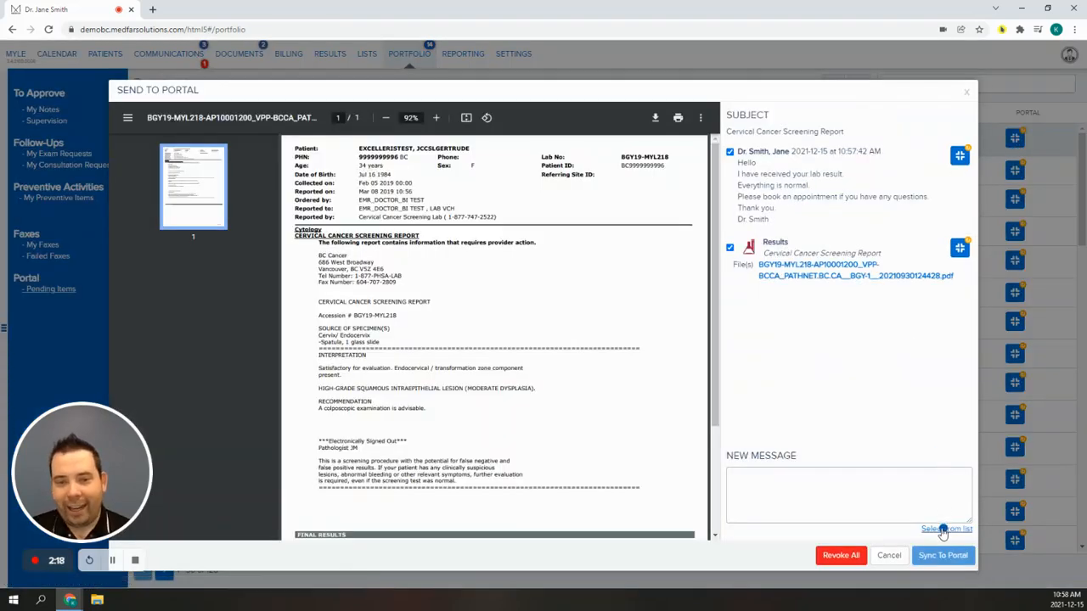
{"action": "left_click", "coordinate": [946, 528]}
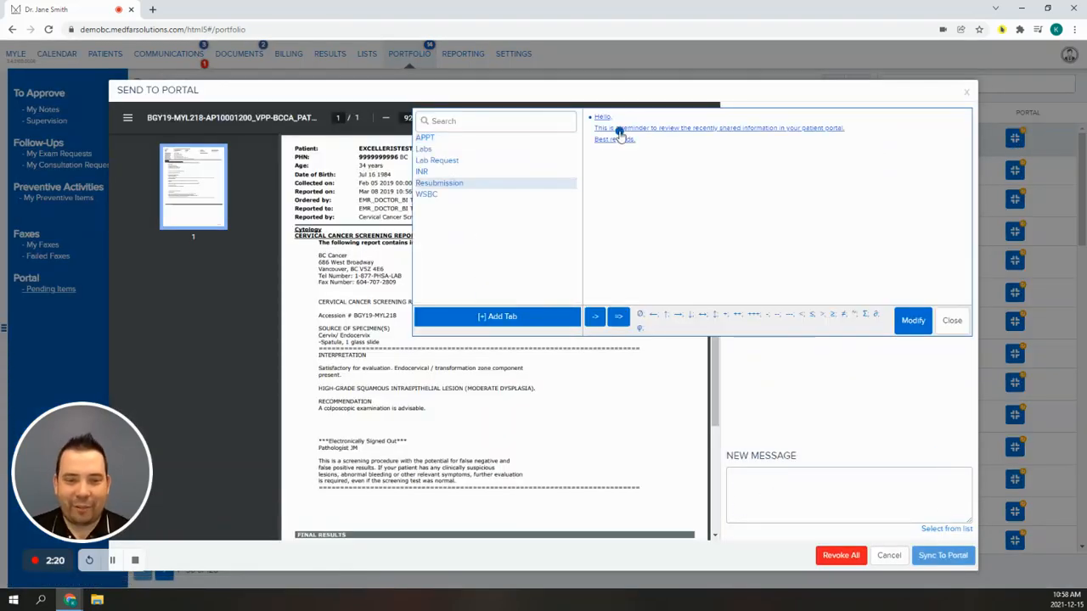
{"action": "left_click", "coordinate": [951, 320]}
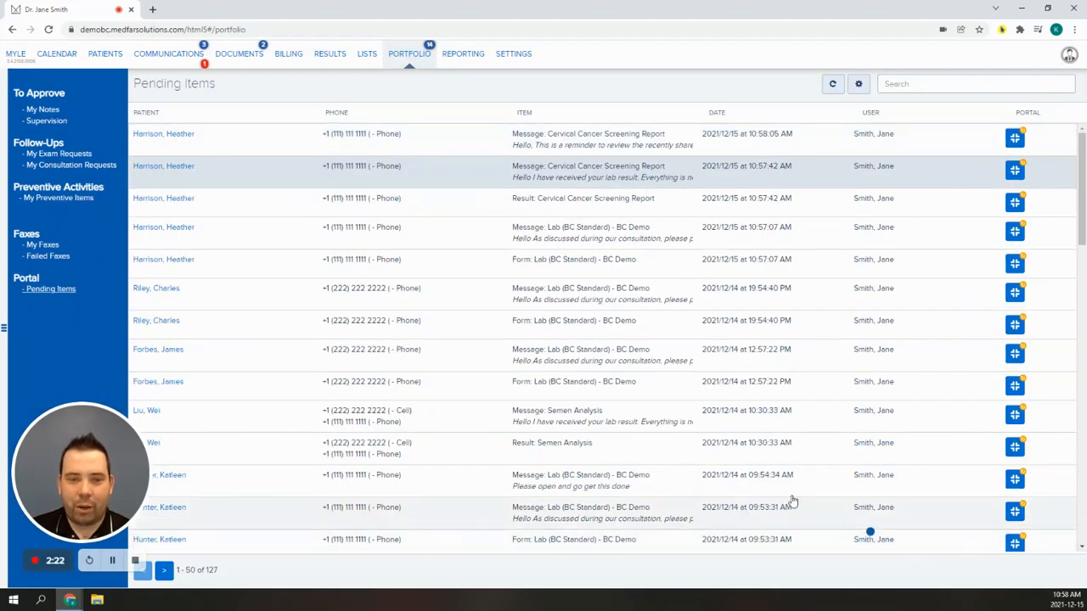